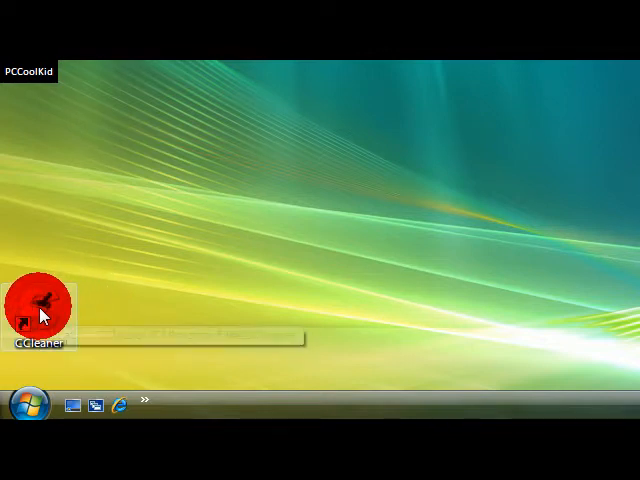
{"action": "mouse_move", "coordinate": [42, 310]}
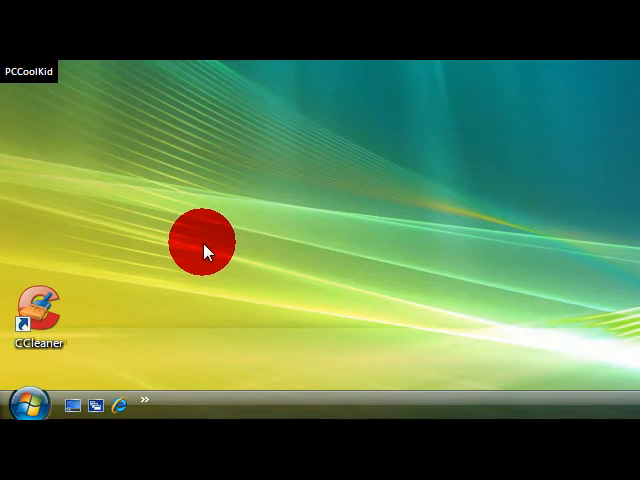
{"action": "mouse_move", "coordinate": [100, 345]}
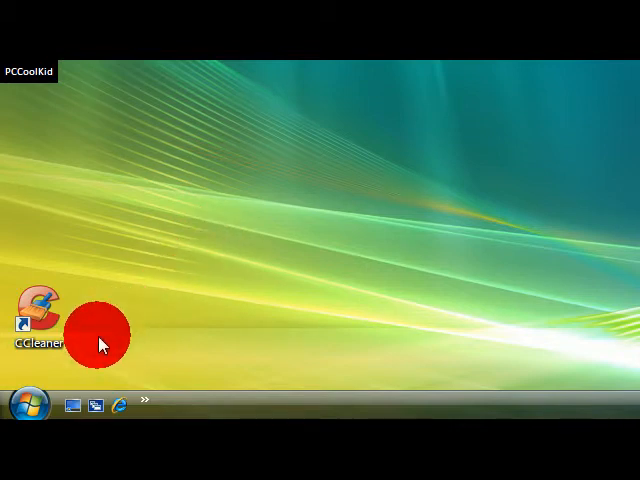
Search the Start menu for msconfig and run System Configuration from its context menu
{"action": "left_click", "coordinate": [18, 401]}
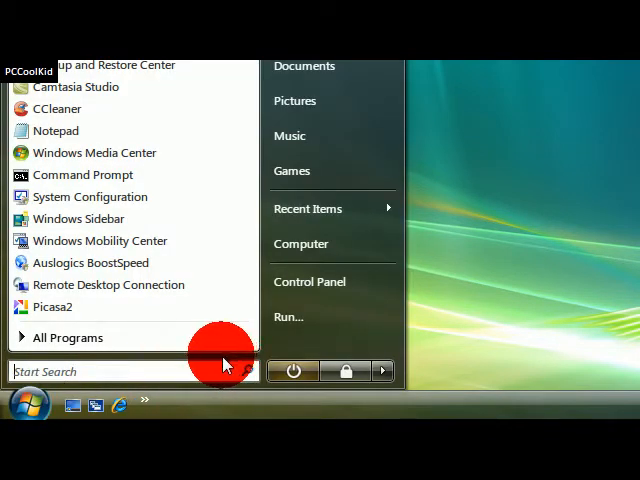
{"action": "mouse_move", "coordinate": [170, 370]}
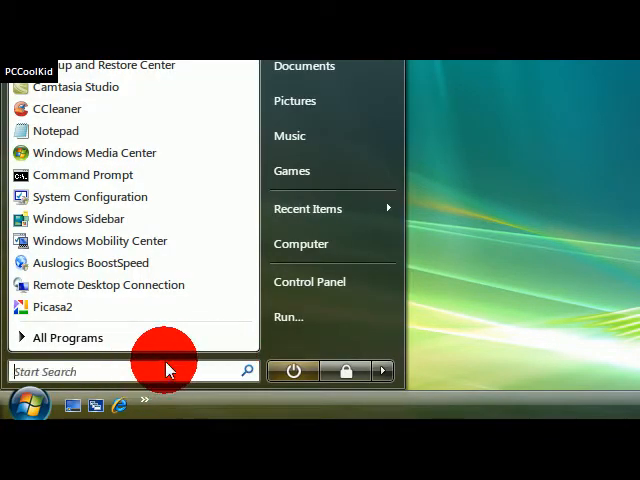
{"action": "type", "text": "msconfi"}
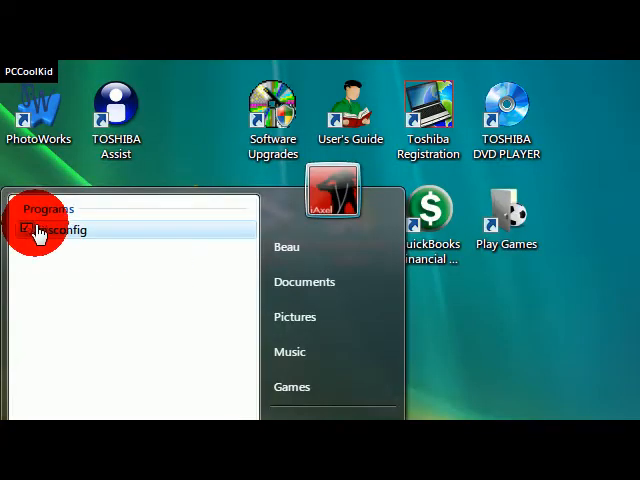
{"action": "right_click", "coordinate": [55, 230]}
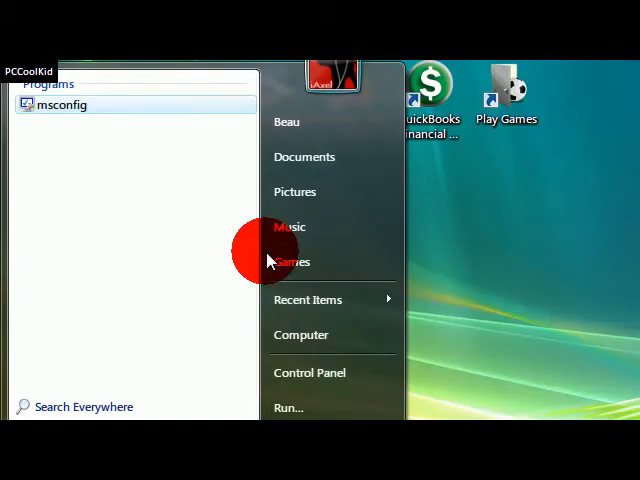
{"action": "left_click", "coordinate": [61, 104]}
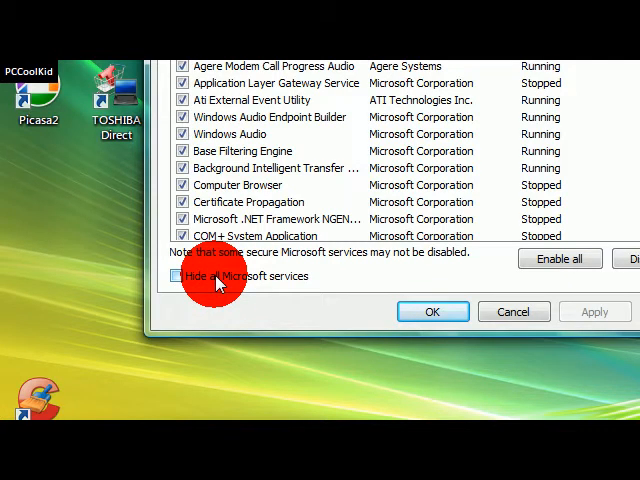
{"action": "mouse_move", "coordinate": [345, 237]}
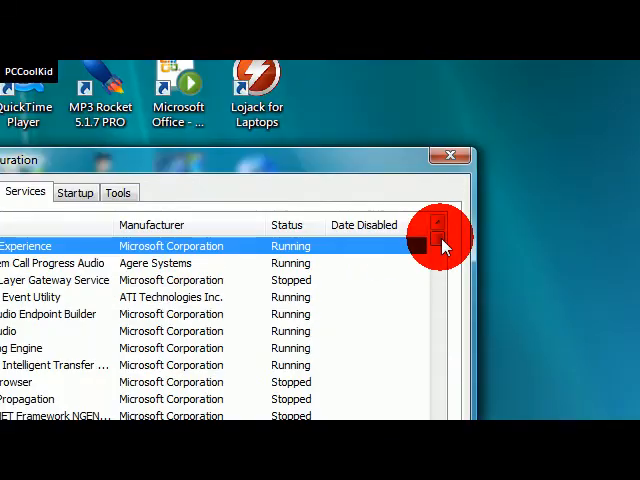
Scroll the non-Microsoft services list and untick an unneeded third-party service
{"action": "scroll", "scroll_direction": "down", "scroll_amount": 3}
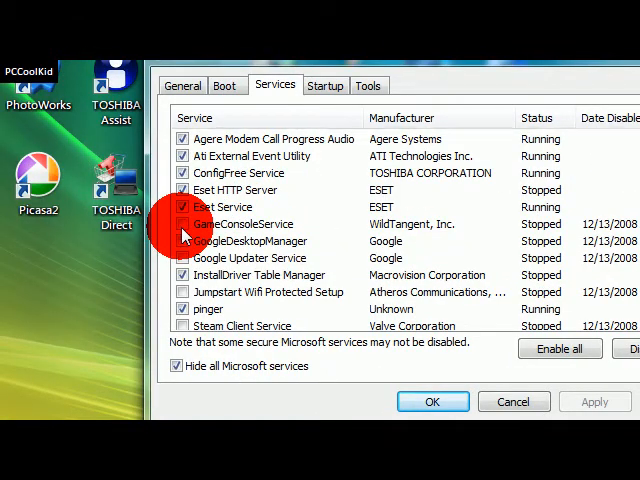
{"action": "left_click", "coordinate": [182, 207]}
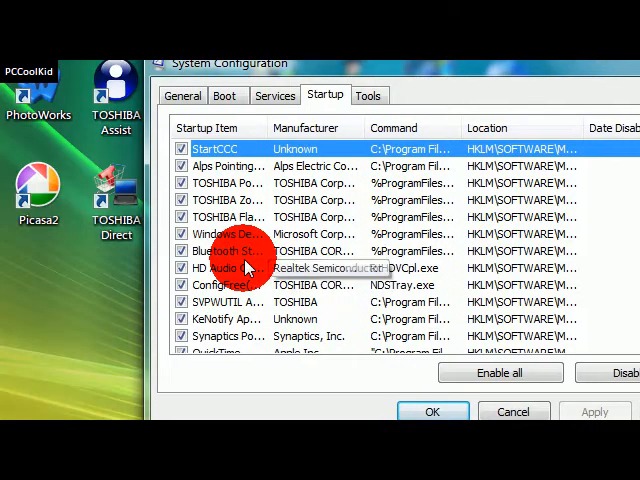
Return to the Startup items, scroll the list and select KeNotify Application
{"action": "left_click", "coordinate": [274, 197]}
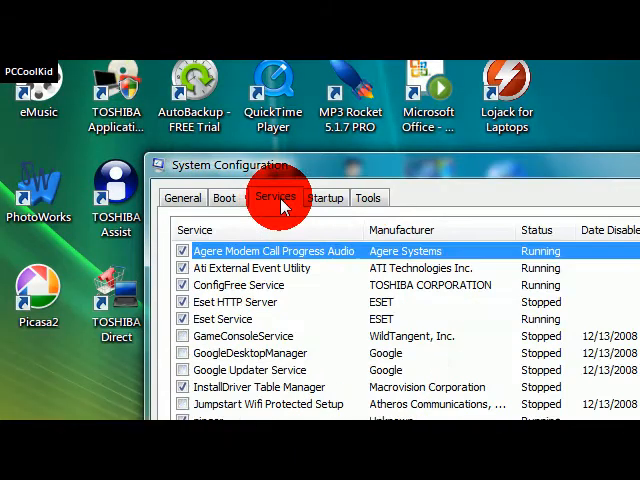
{"action": "left_click", "coordinate": [324, 197]}
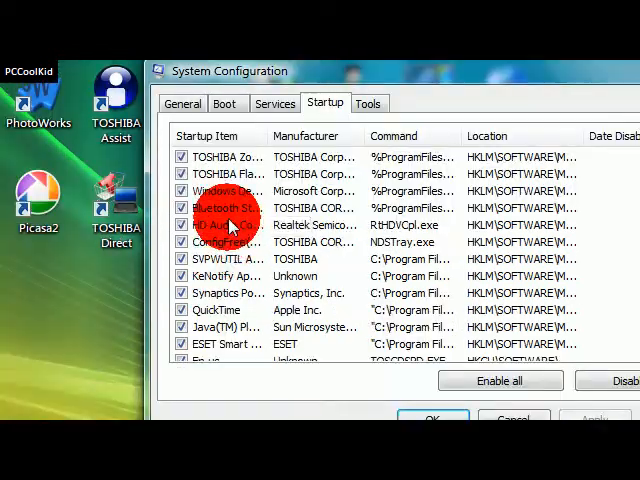
{"action": "scroll", "scroll_direction": "down", "scroll_amount": 3}
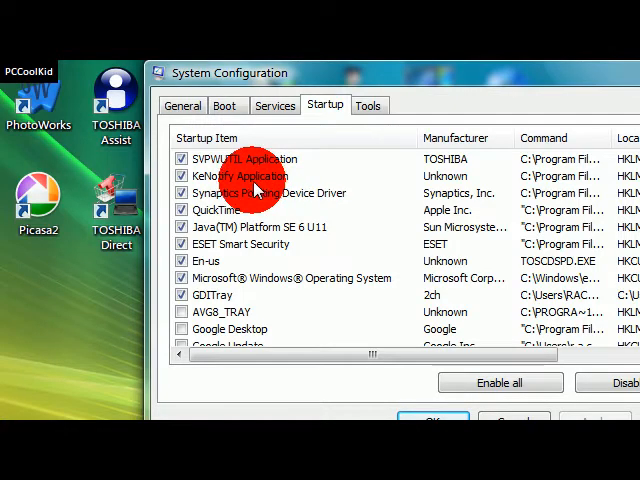
{"action": "left_click", "coordinate": [27, 405]}
{"action": "type", "text": "Kenoti"}
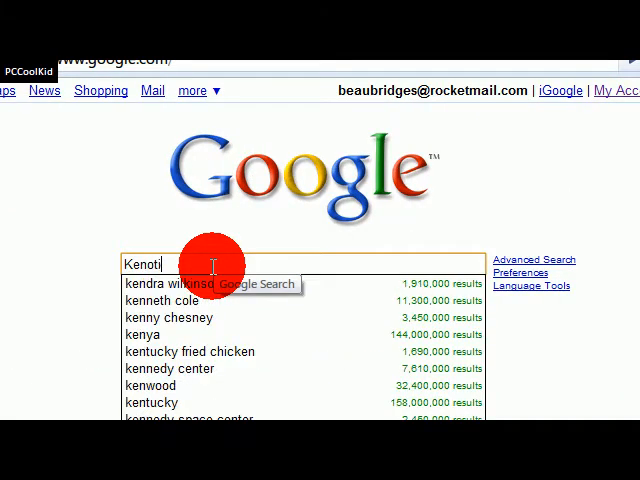
Finish entering 'Kenotify application' in Google and run the search
{"action": "type", "text": "fy"}
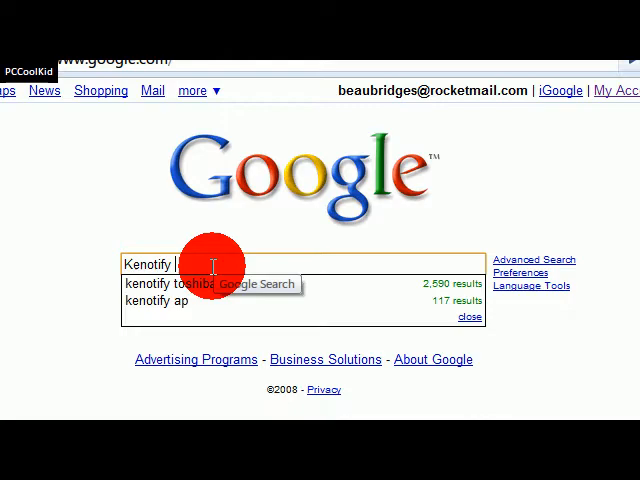
{"action": "type", "text": "application"}
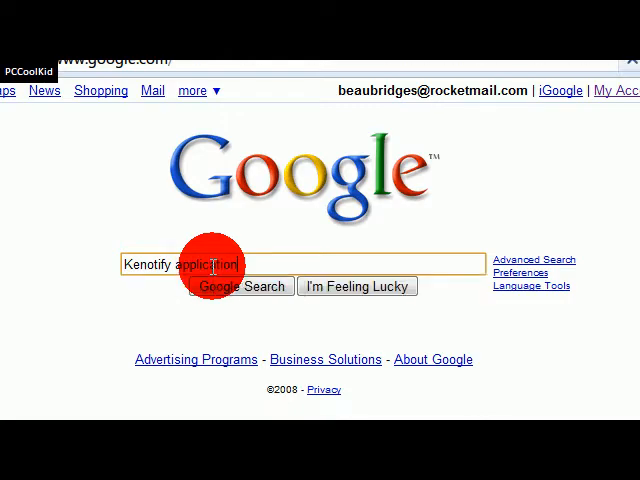
{"action": "left_click", "coordinate": [240, 286]}
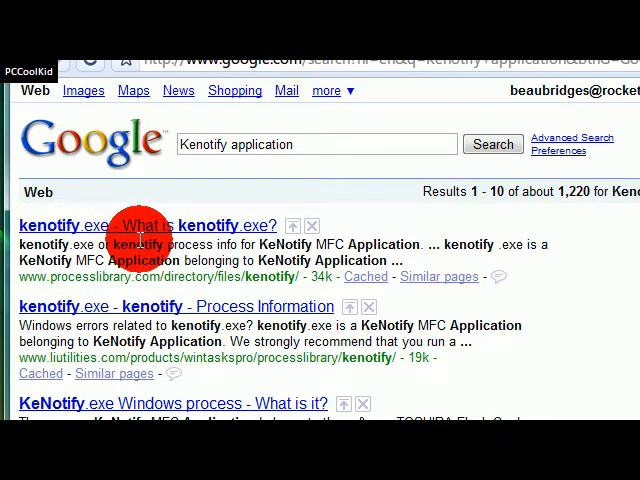
Open the top result 'kenotify.exe - What is kenotify.exe?'
{"action": "left_click", "coordinate": [140, 226]}
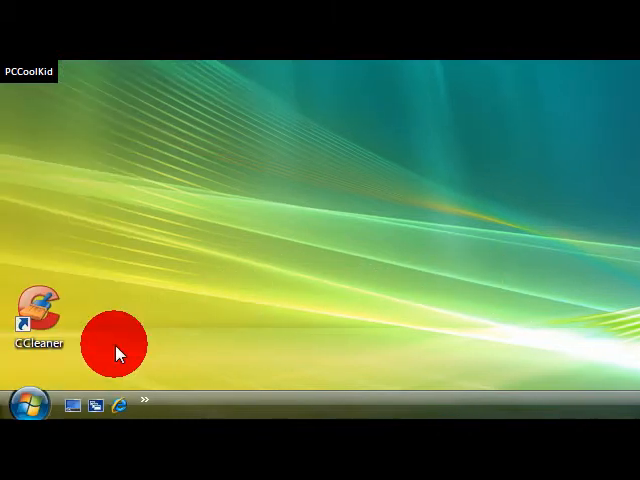
Bring up the Computer context menu from the Start menu to reach Properties
{"action": "left_click", "coordinate": [25, 400]}
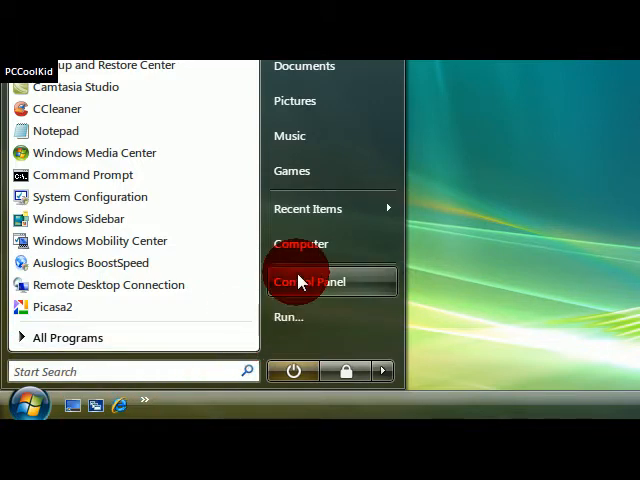
{"action": "right_click", "coordinate": [300, 243]}
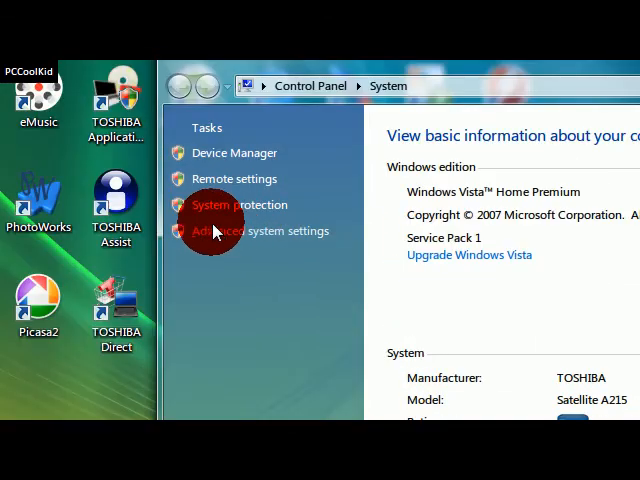
{"action": "mouse_move", "coordinate": [248, 237]}
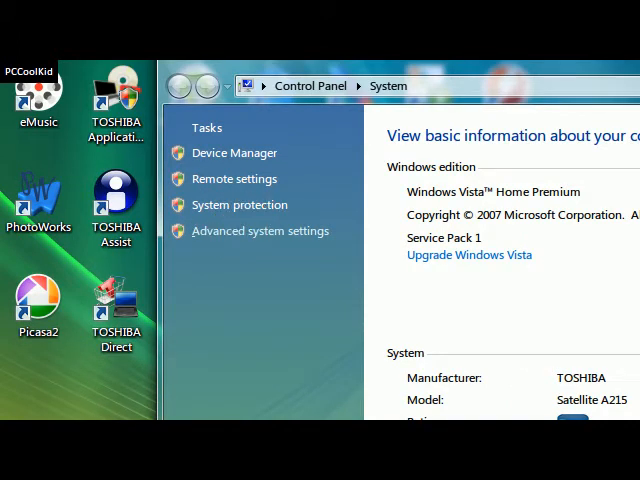
Scroll the System page toward Advanced system settings
{"action": "scroll", "scroll_direction": "down", "scroll_amount": 3}
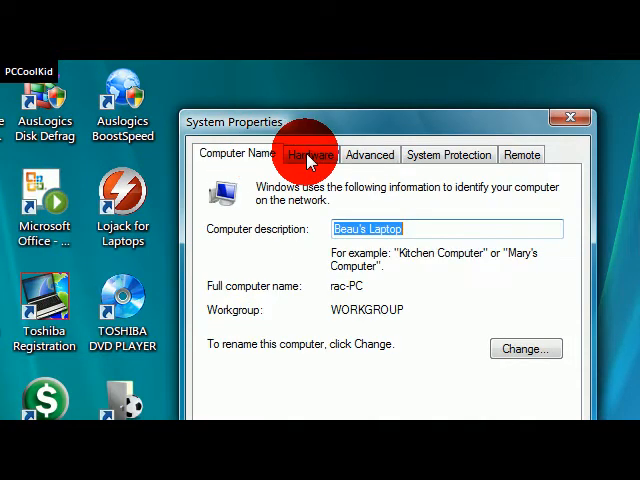
Set Performance Options visual effects to 'Adjust for best performance' and apply
{"action": "left_click", "coordinate": [370, 154]}
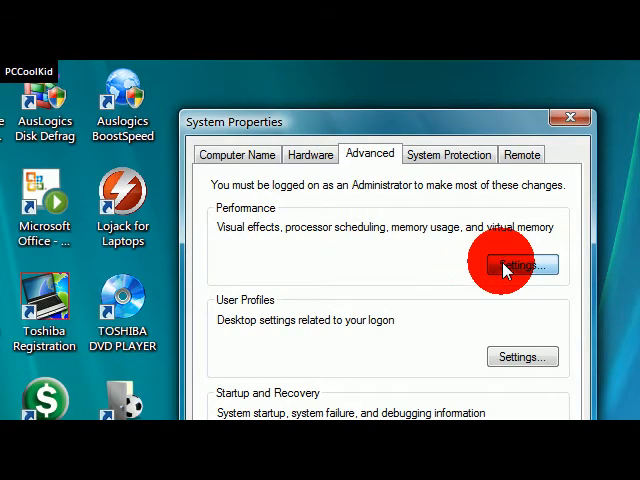
{"action": "left_click", "coordinate": [516, 265]}
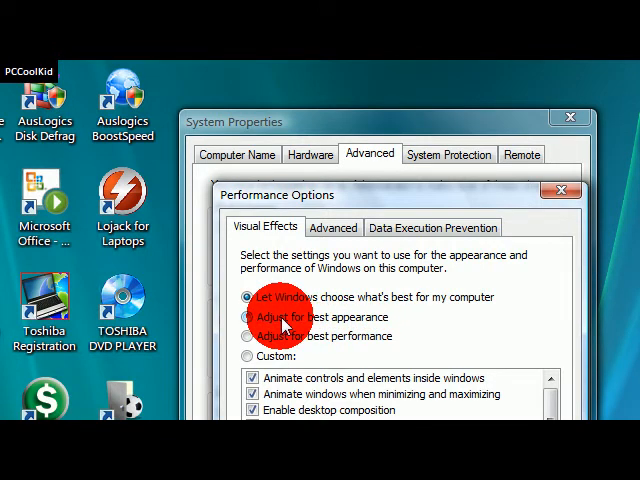
{"action": "left_click", "coordinate": [248, 317]}
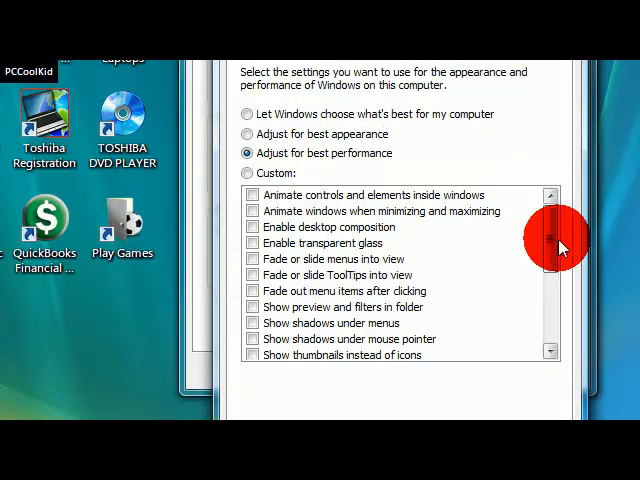
{"action": "scroll", "scroll_direction": "down", "scroll_amount": 3}
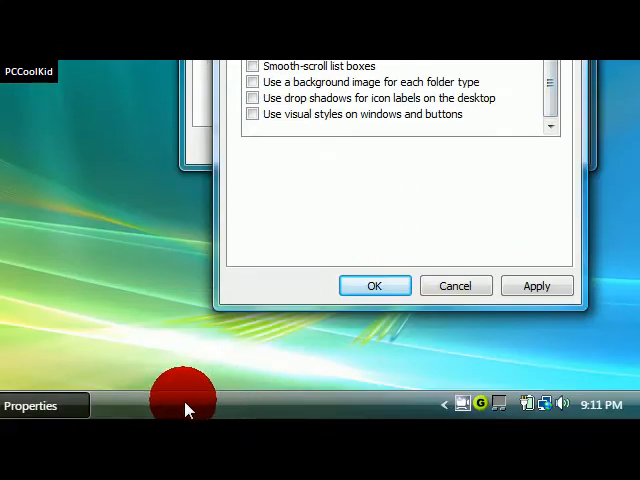
{"action": "left_click", "coordinate": [378, 148]}
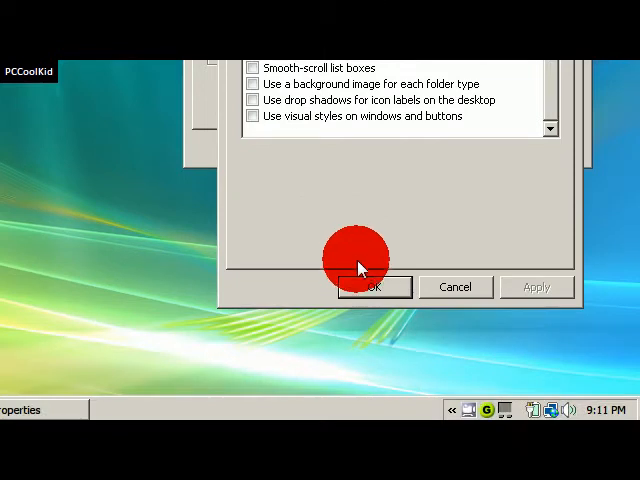
Close Performance Options, then apply the Windows Classic theme through desktop Personalize
{"action": "left_click", "coordinate": [372, 287]}
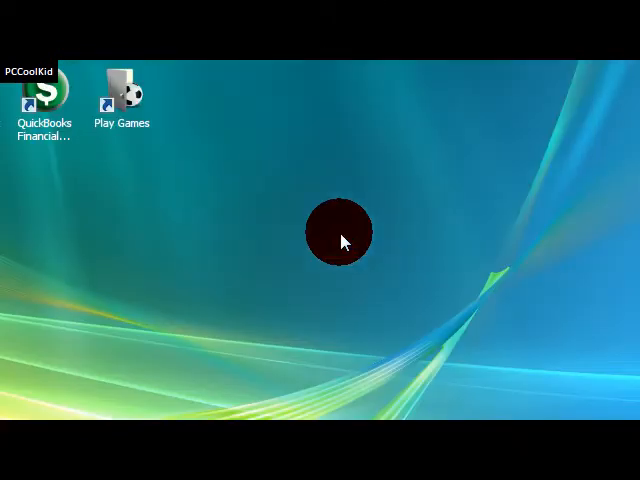
{"action": "right_click", "coordinate": [340, 230]}
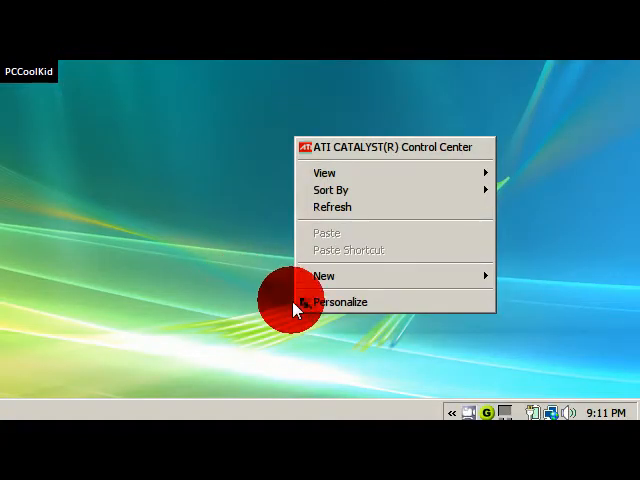
{"action": "left_click", "coordinate": [342, 301]}
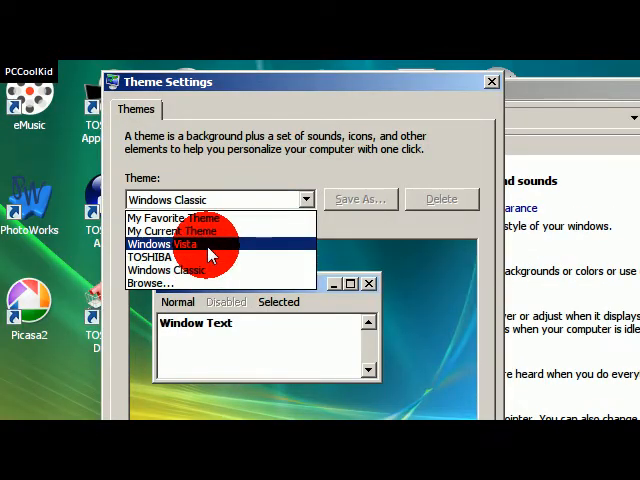
{"action": "left_click", "coordinate": [170, 245]}
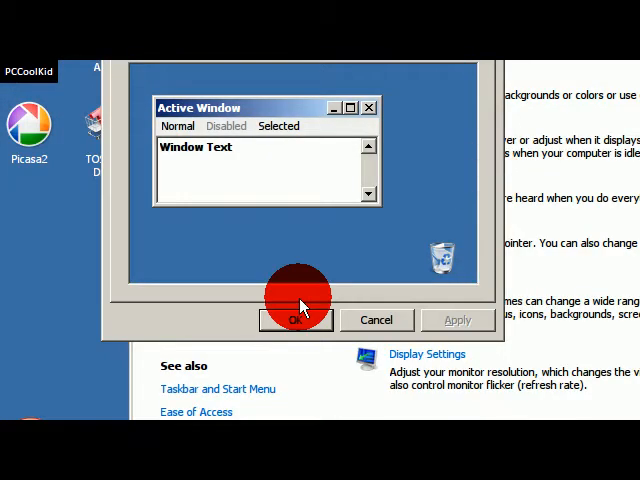
{"action": "left_click", "coordinate": [296, 320]}
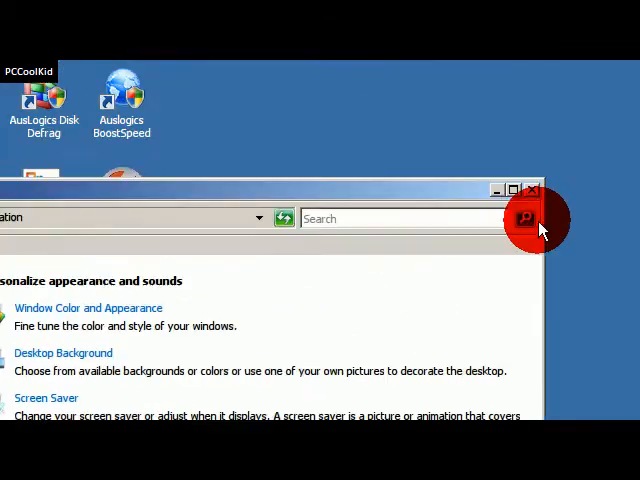
Close the Personalization window with its X button
{"action": "left_click", "coordinate": [532, 187]}
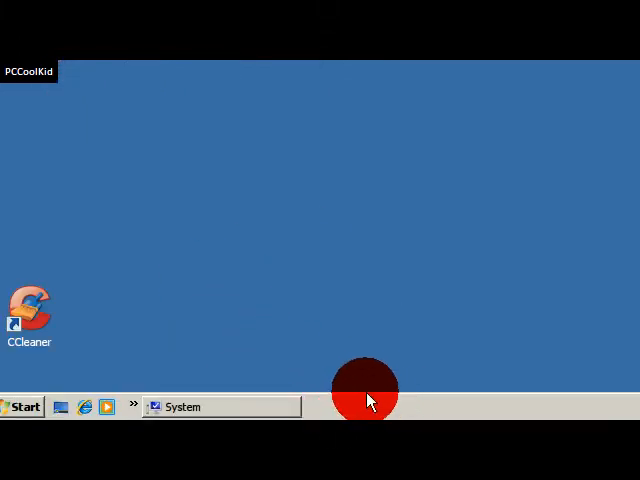
{"action": "mouse_move", "coordinate": [352, 312]}
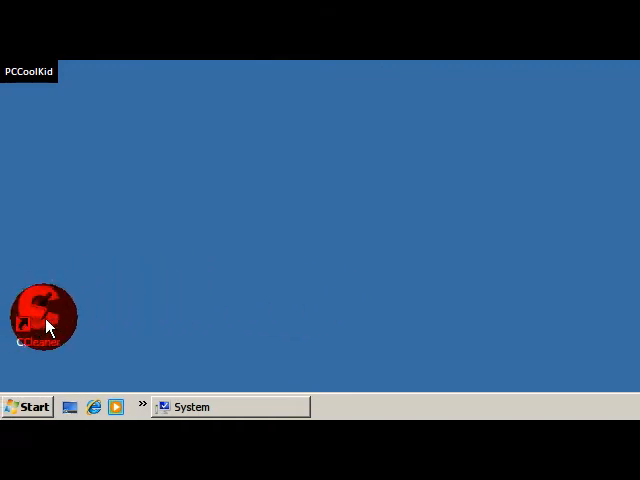
{"action": "mouse_move", "coordinate": [40, 320]}
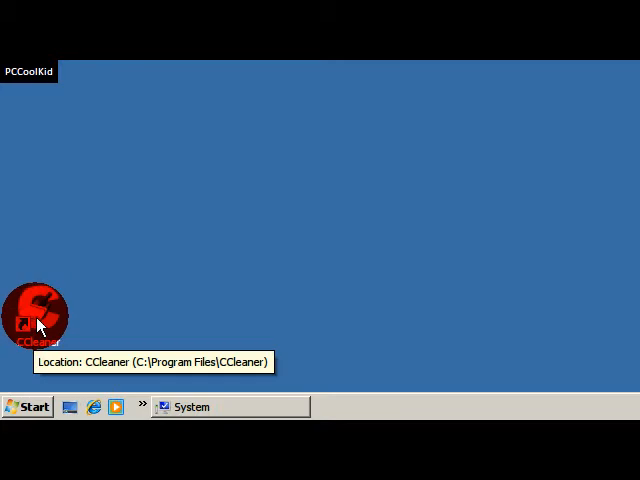
Launch CCleaner from the desktop, run the Cleaner to remove 24.6MB, then open the Registry section
{"action": "double_click", "coordinate": [37, 312]}
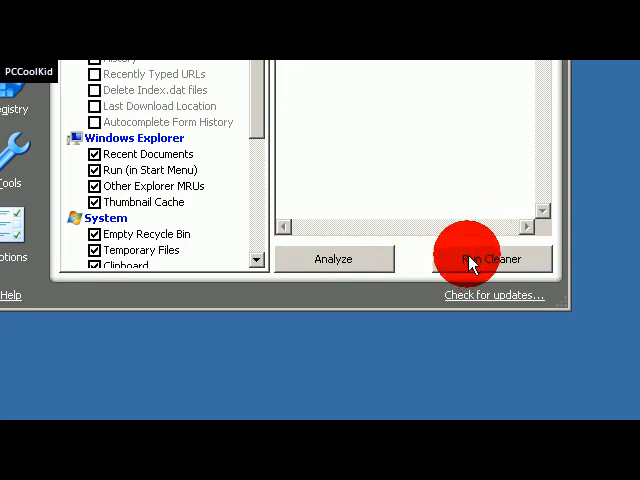
{"action": "left_click", "coordinate": [490, 259]}
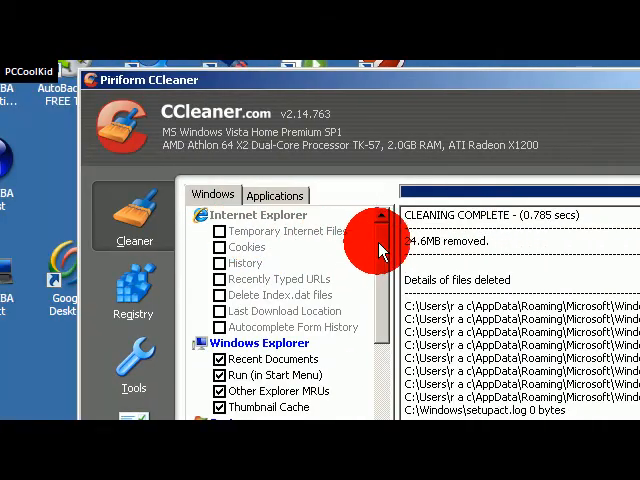
{"action": "left_click", "coordinate": [275, 208]}
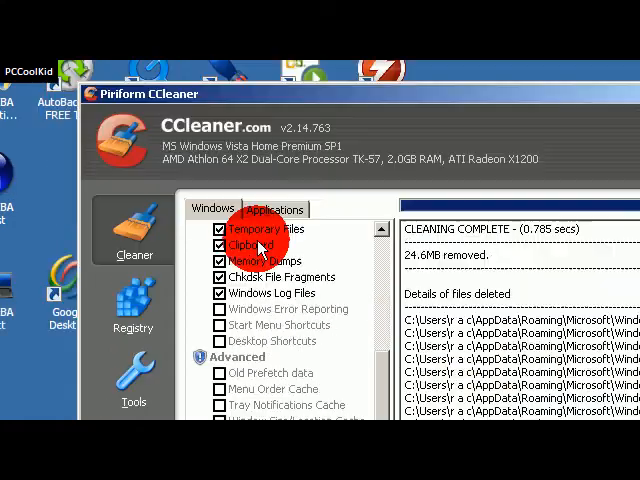
{"action": "left_click", "coordinate": [275, 209]}
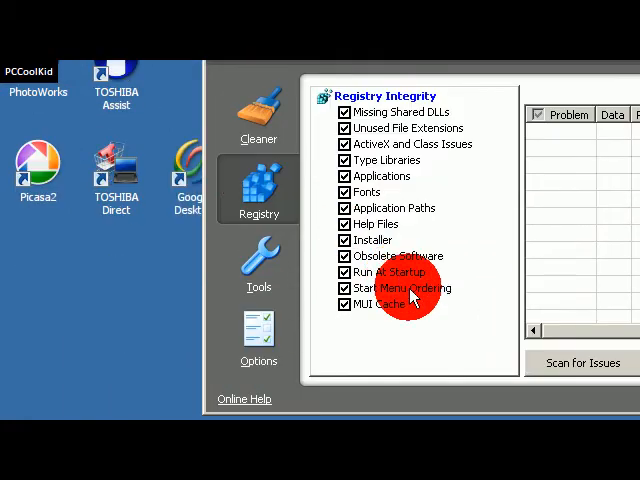
Scan for registry issues, fix all seven with no backup, then exit CCleaner
{"action": "left_click", "coordinate": [580, 362]}
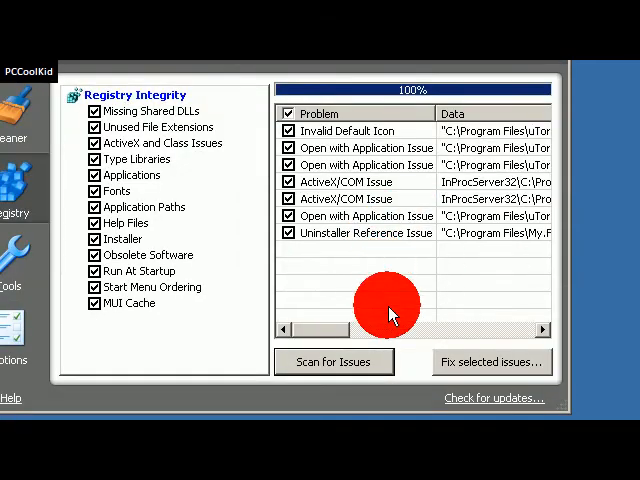
{"action": "left_click", "coordinate": [491, 362]}
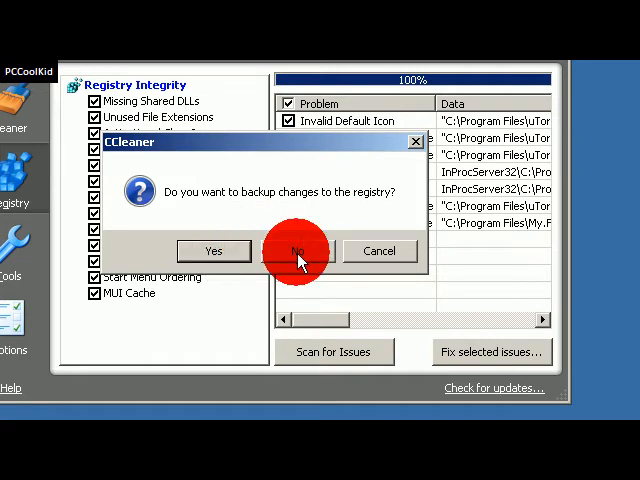
{"action": "left_click", "coordinate": [296, 251]}
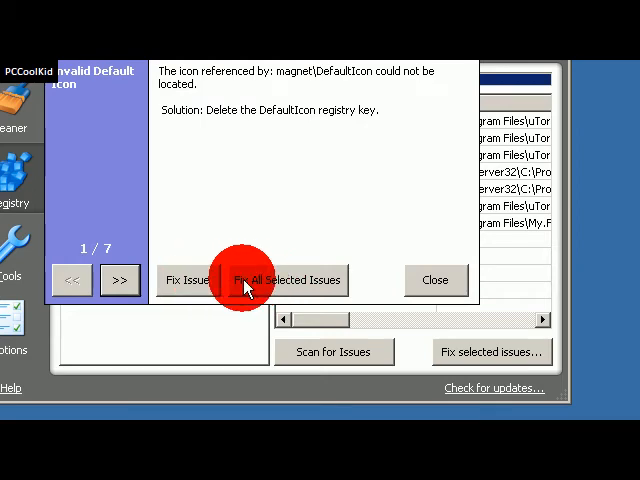
{"action": "left_click", "coordinate": [288, 280]}
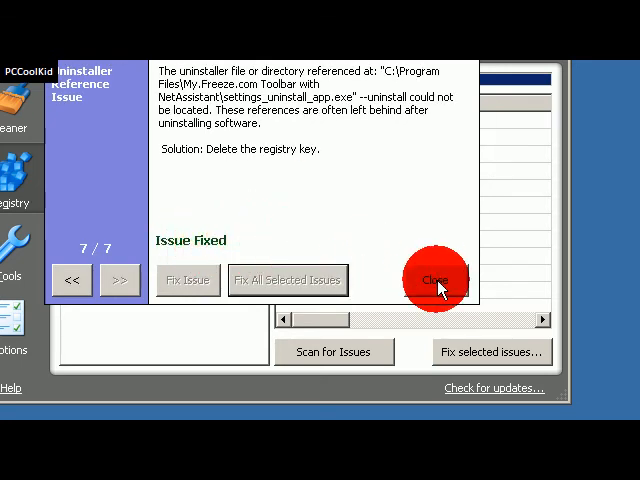
{"action": "left_click", "coordinate": [434, 279]}
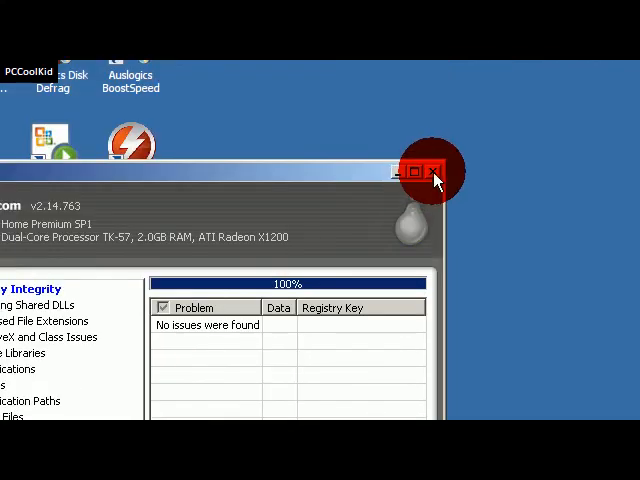
{"action": "left_click", "coordinate": [433, 170]}
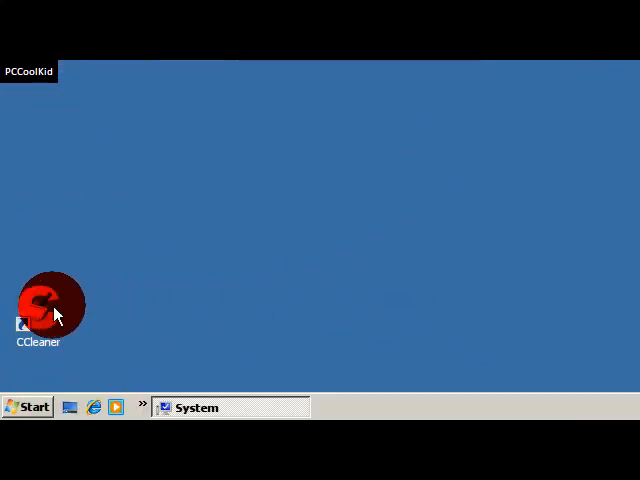